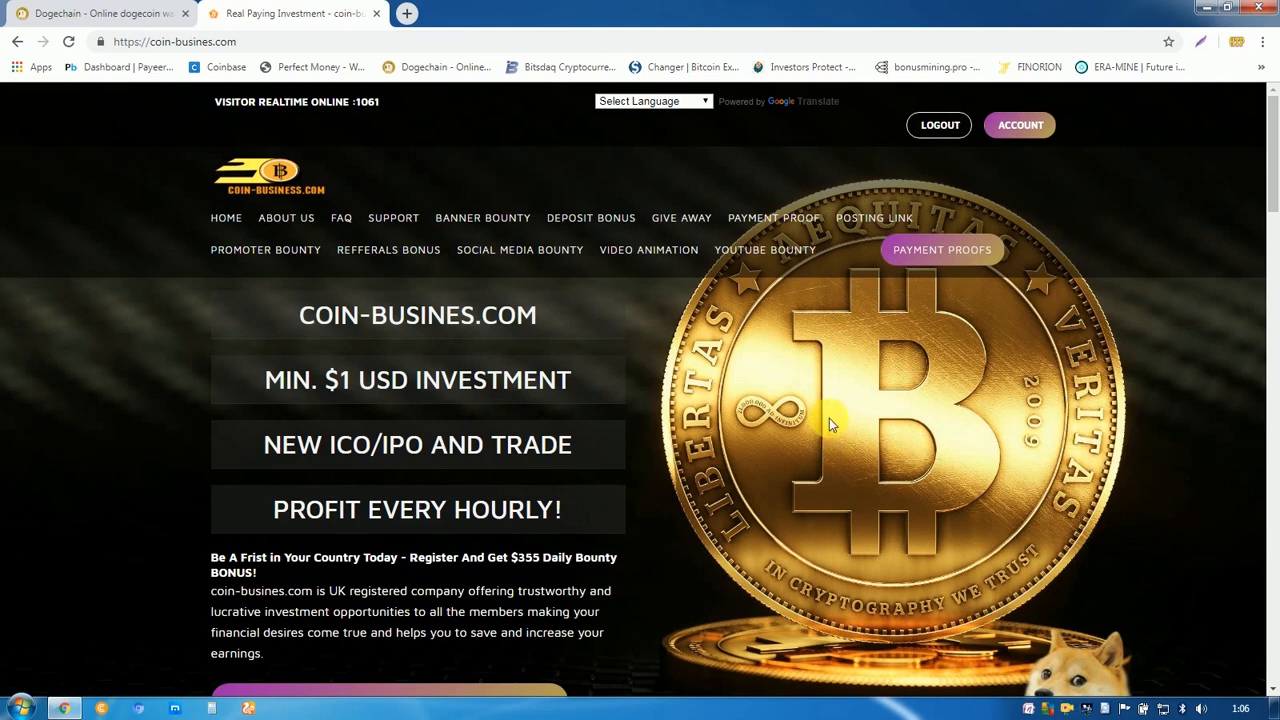
mouse_move(728, 481)
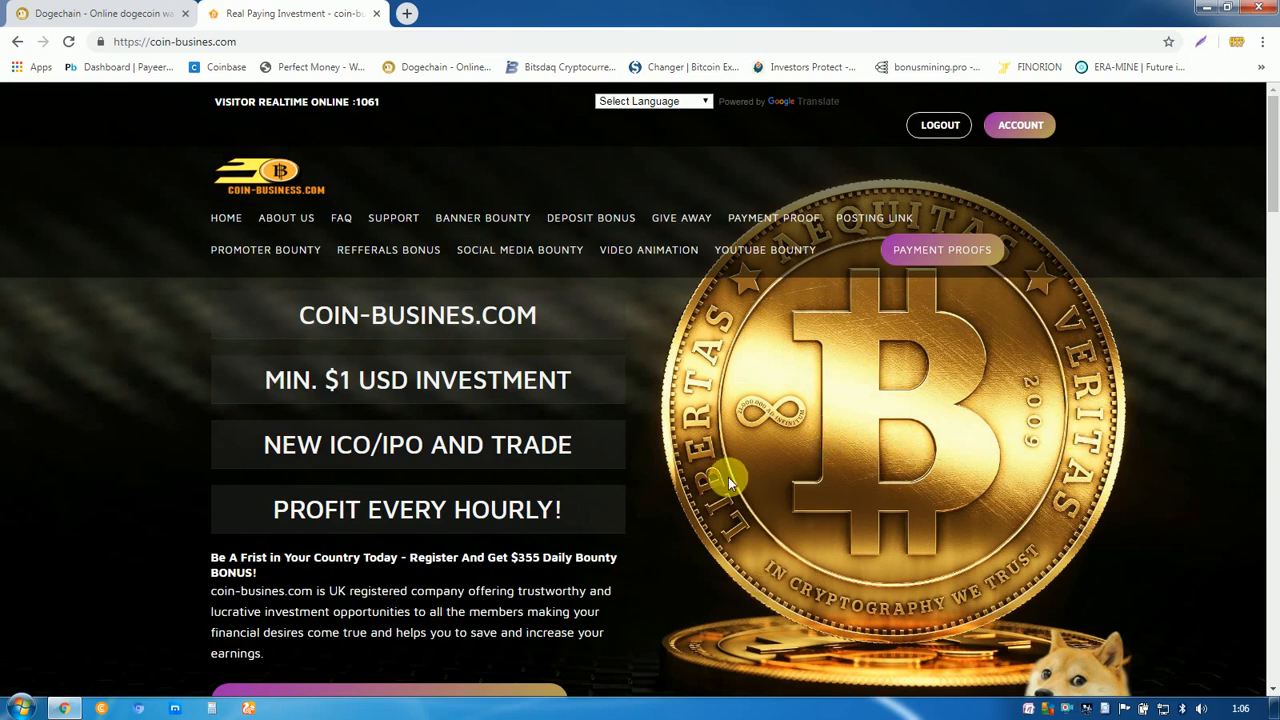
mouse_move(446, 473)
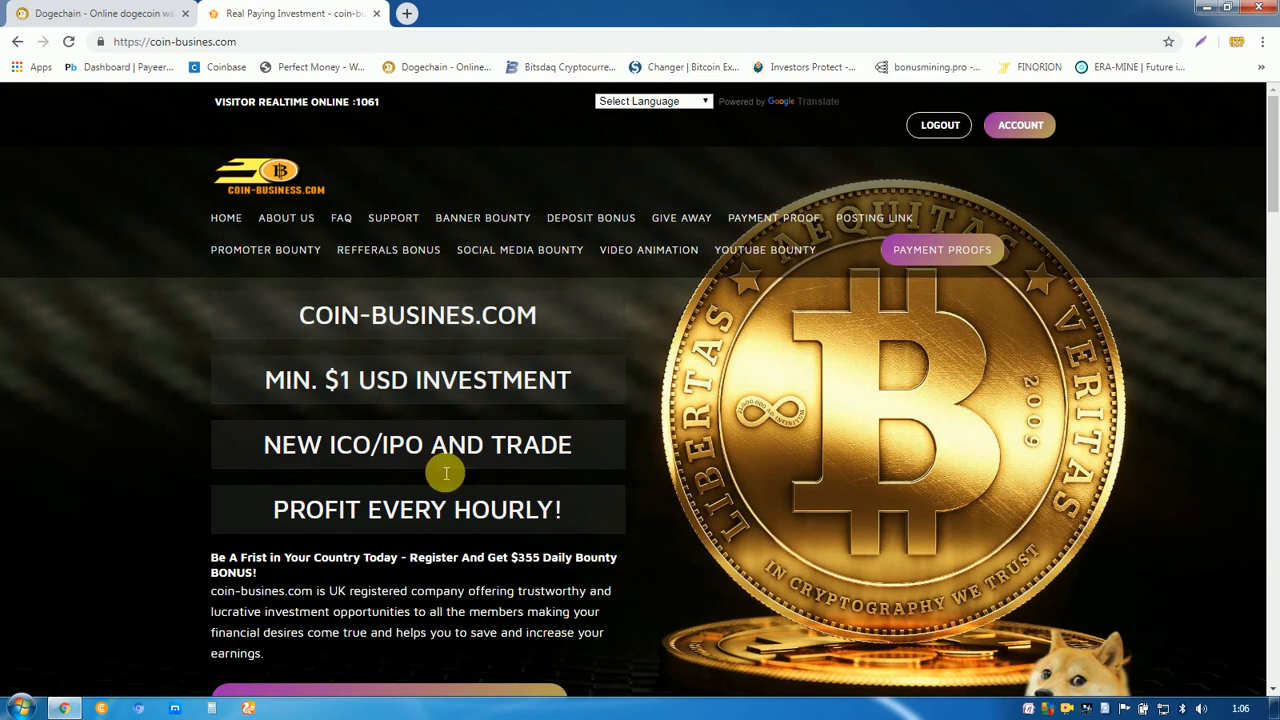
mouse_move(620, 435)
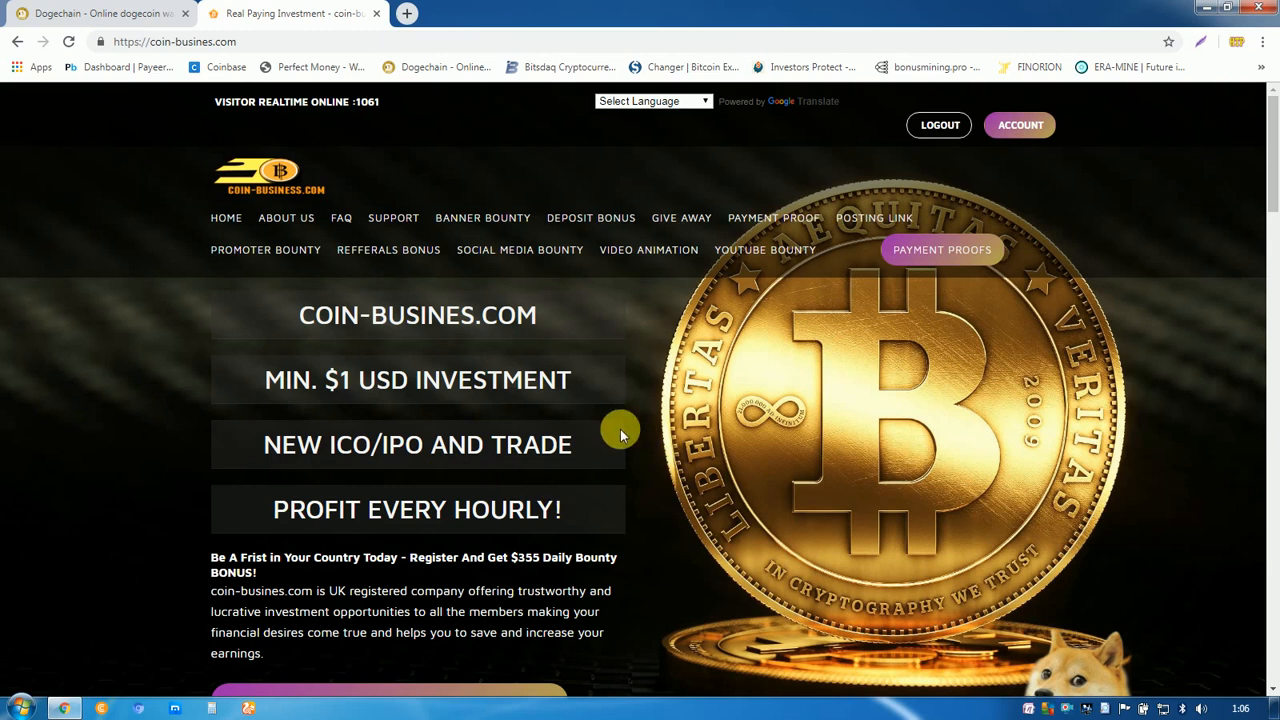
mouse_move(730, 360)
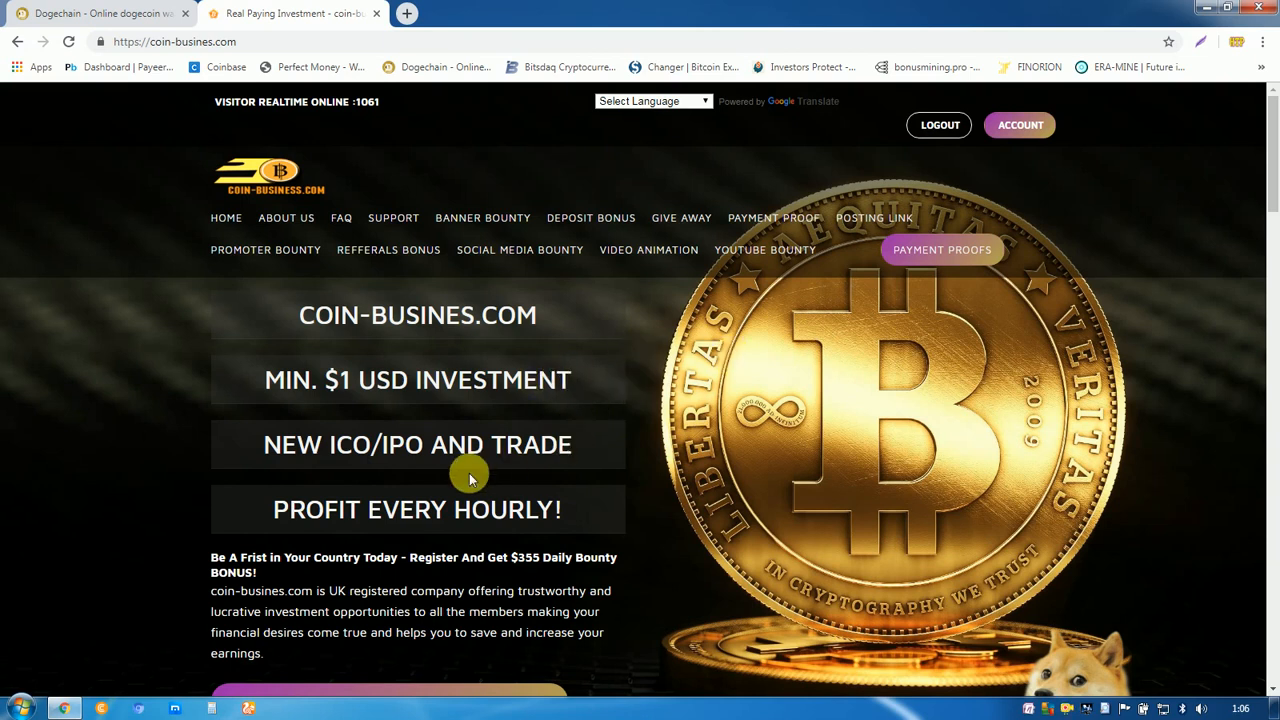
mouse_move(610, 445)
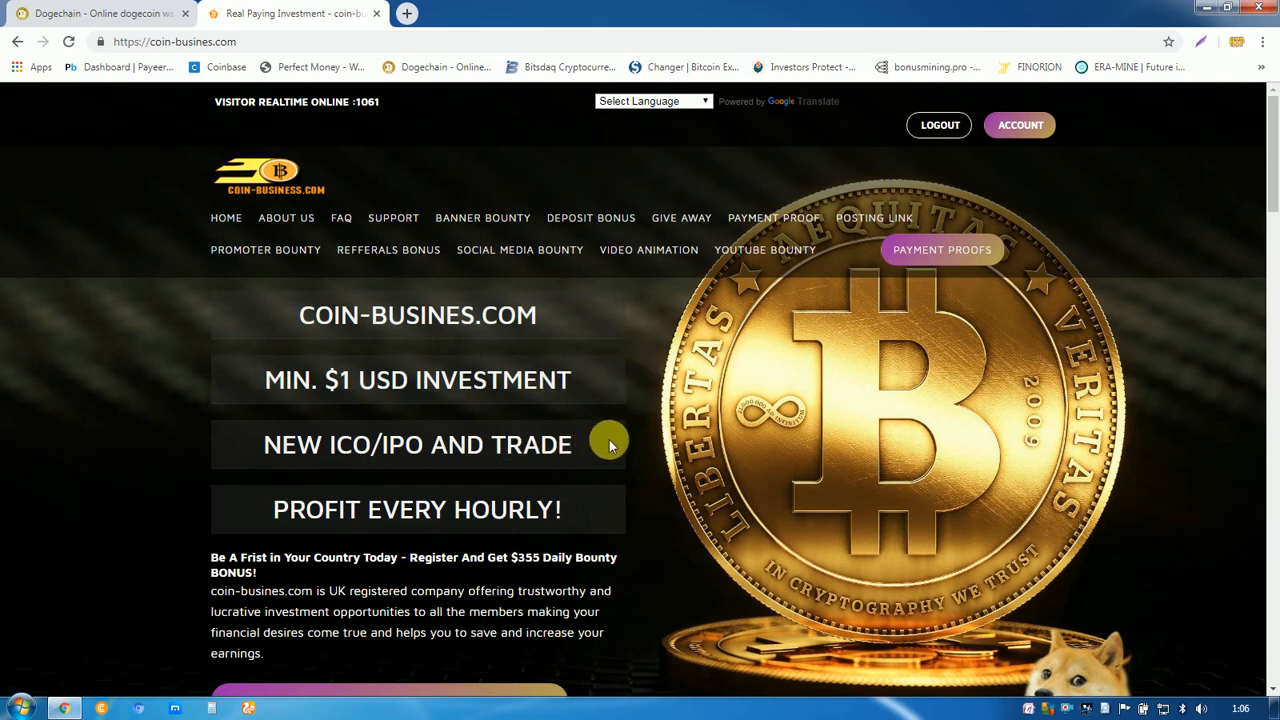
mouse_move(603, 490)
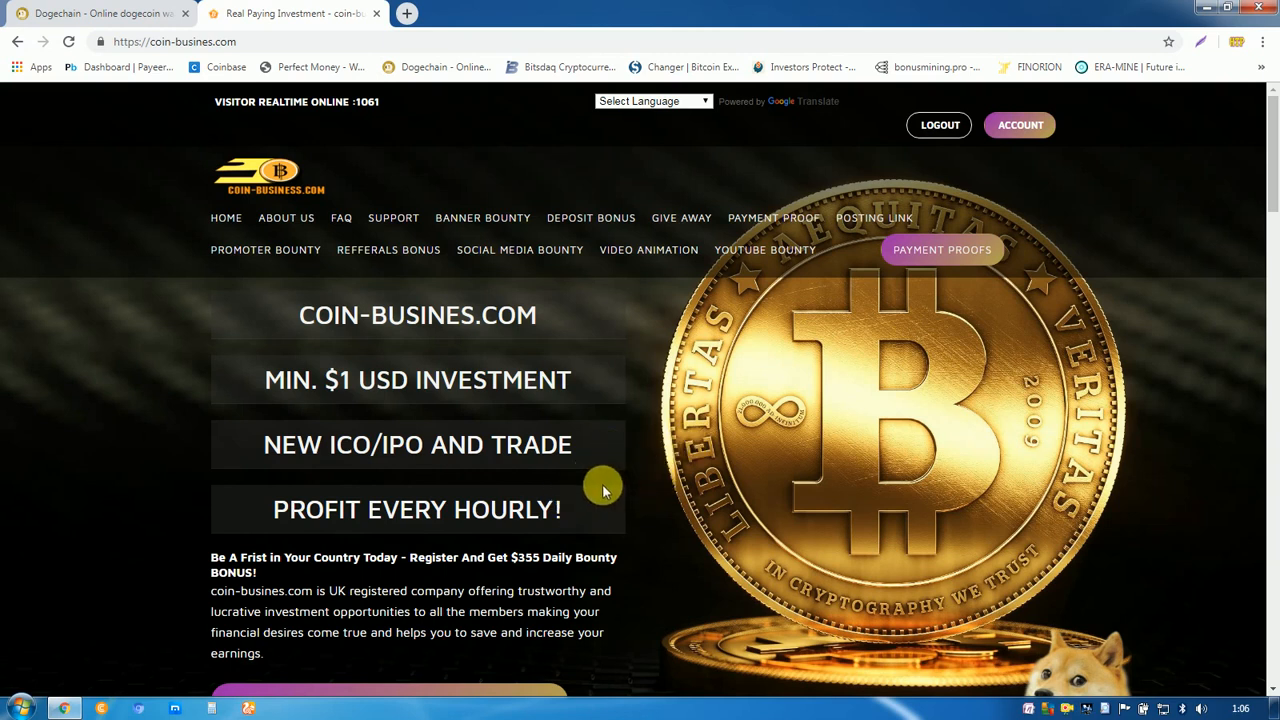
mouse_move(630, 465)
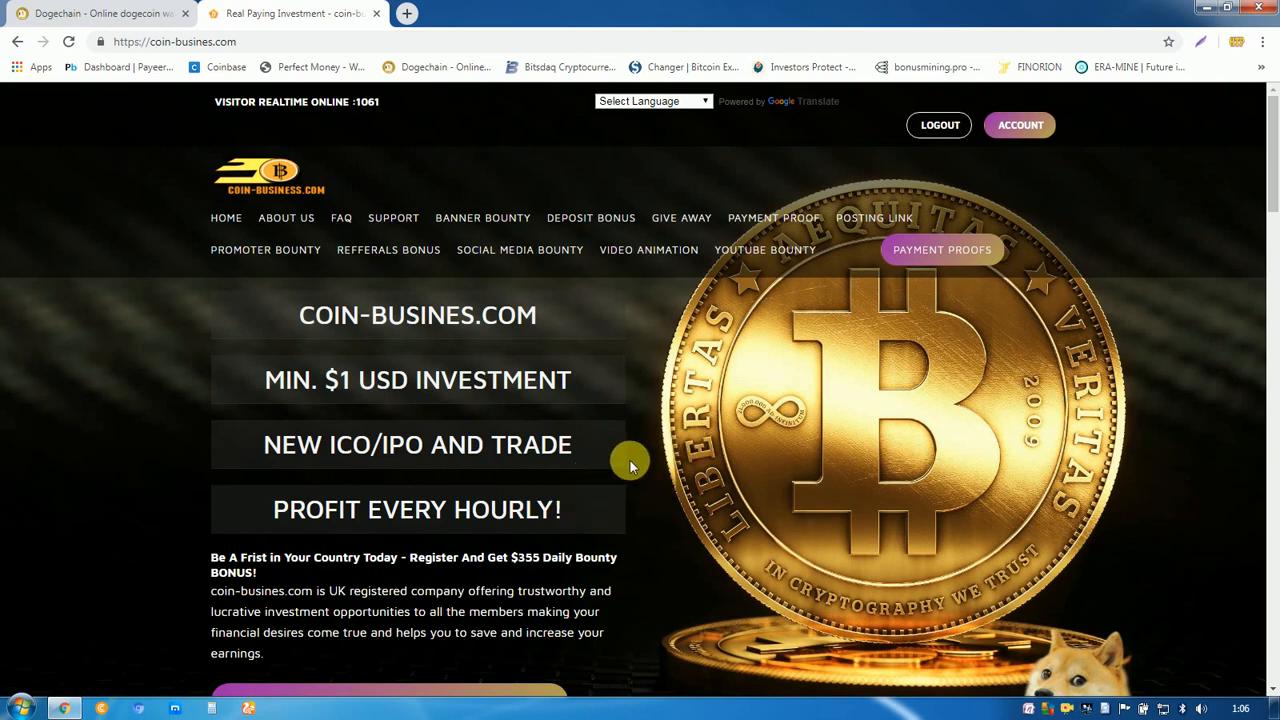
mouse_move(750, 430)
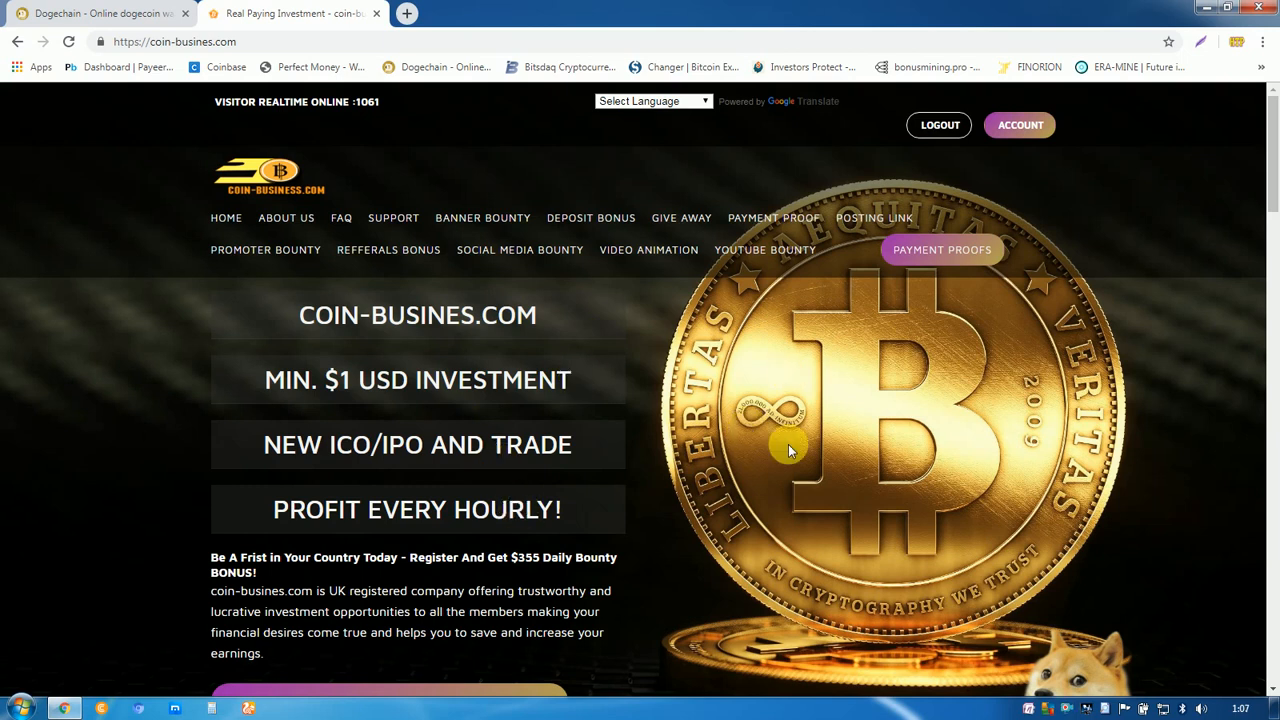
mouse_move(602, 460)
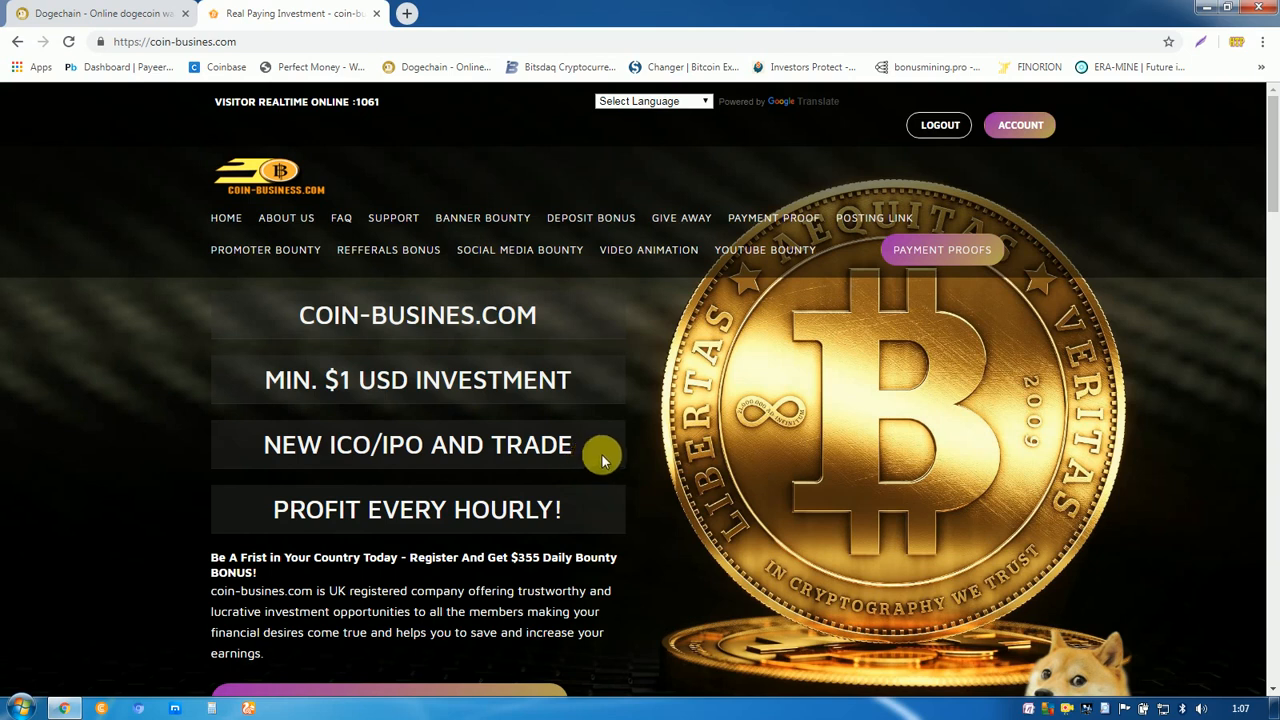
mouse_move(658, 443)
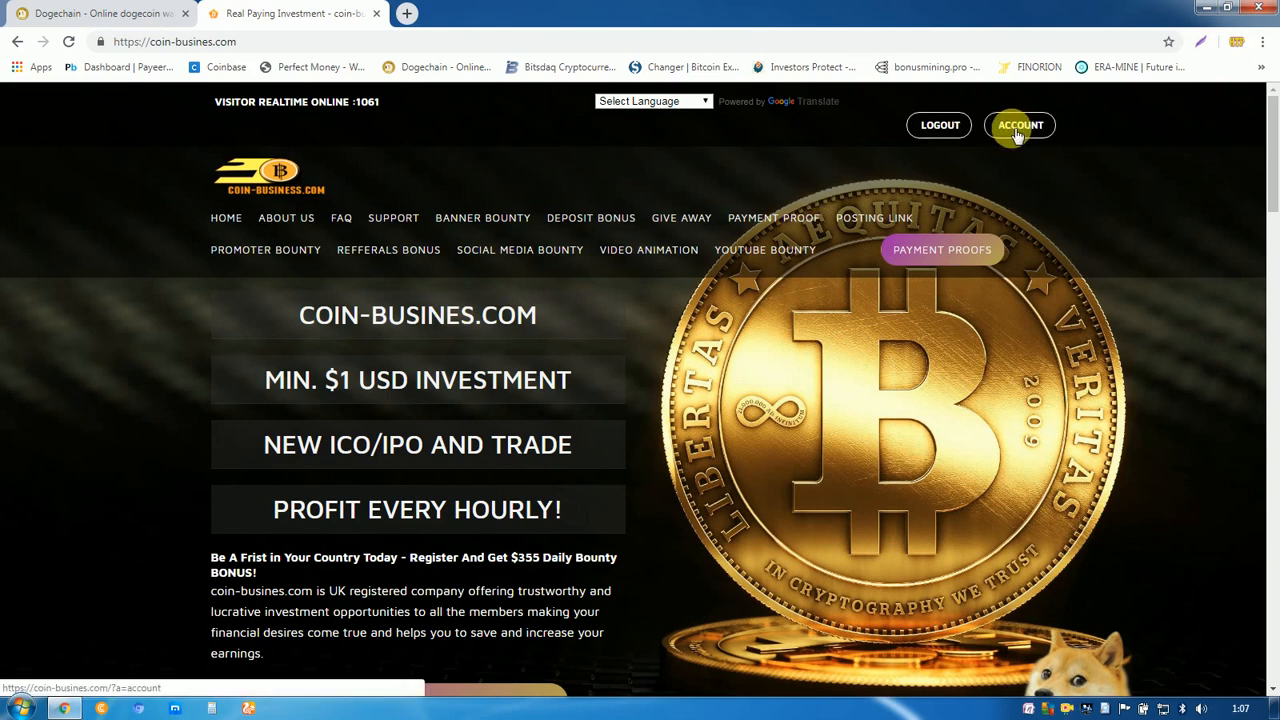
Open the coin-busines.com account dashboard and scroll to the investment and withdrawal status totals.
click(1020, 125)
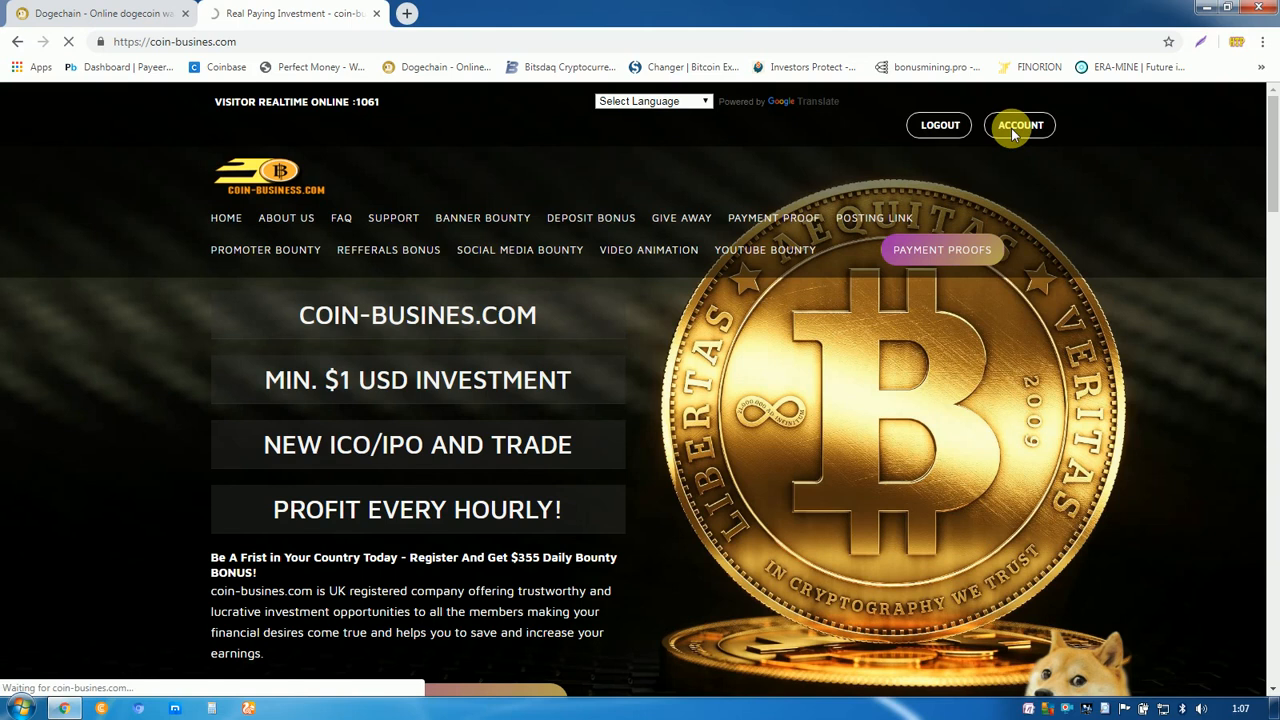
click(1020, 125)
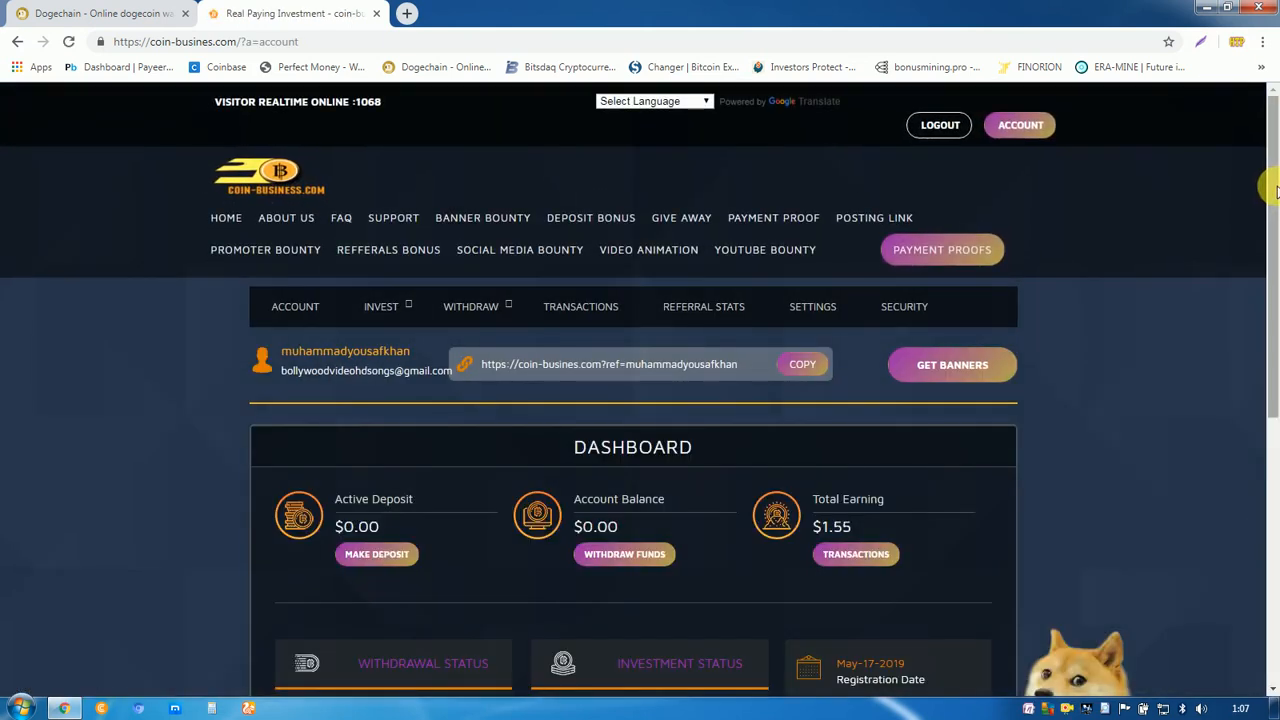
scroll(down, 3)
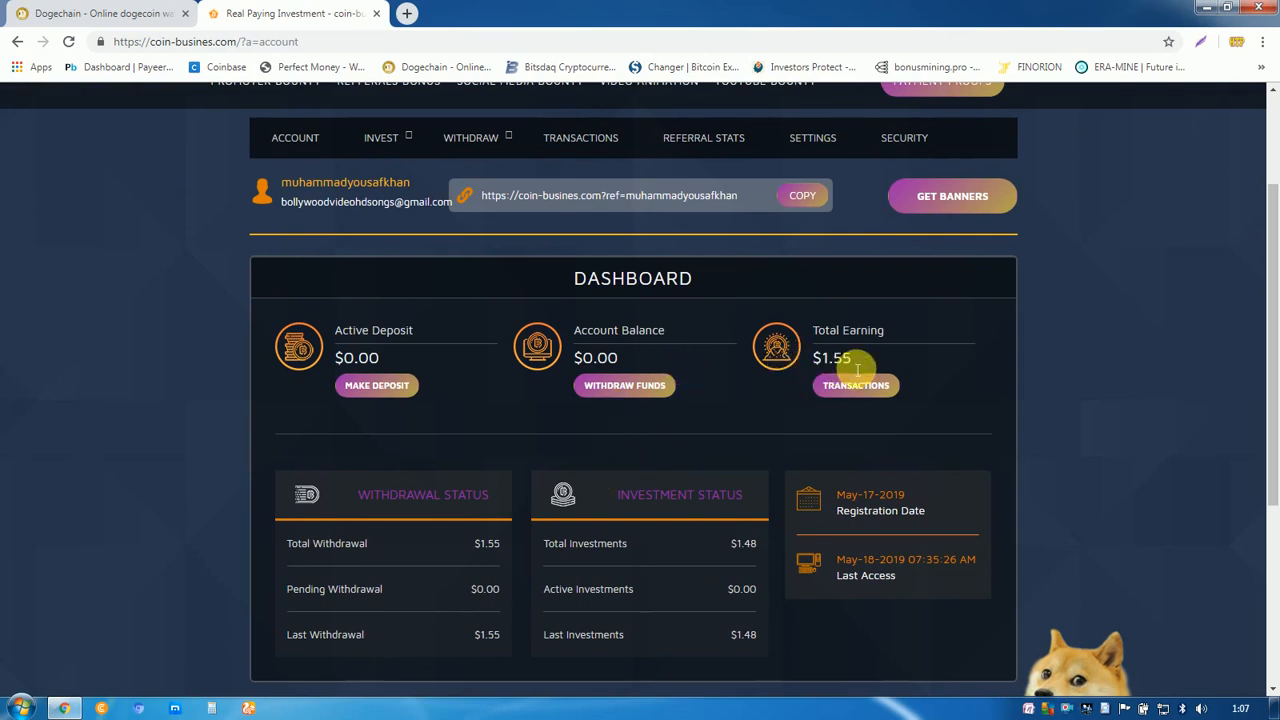
mouse_move(855, 368)
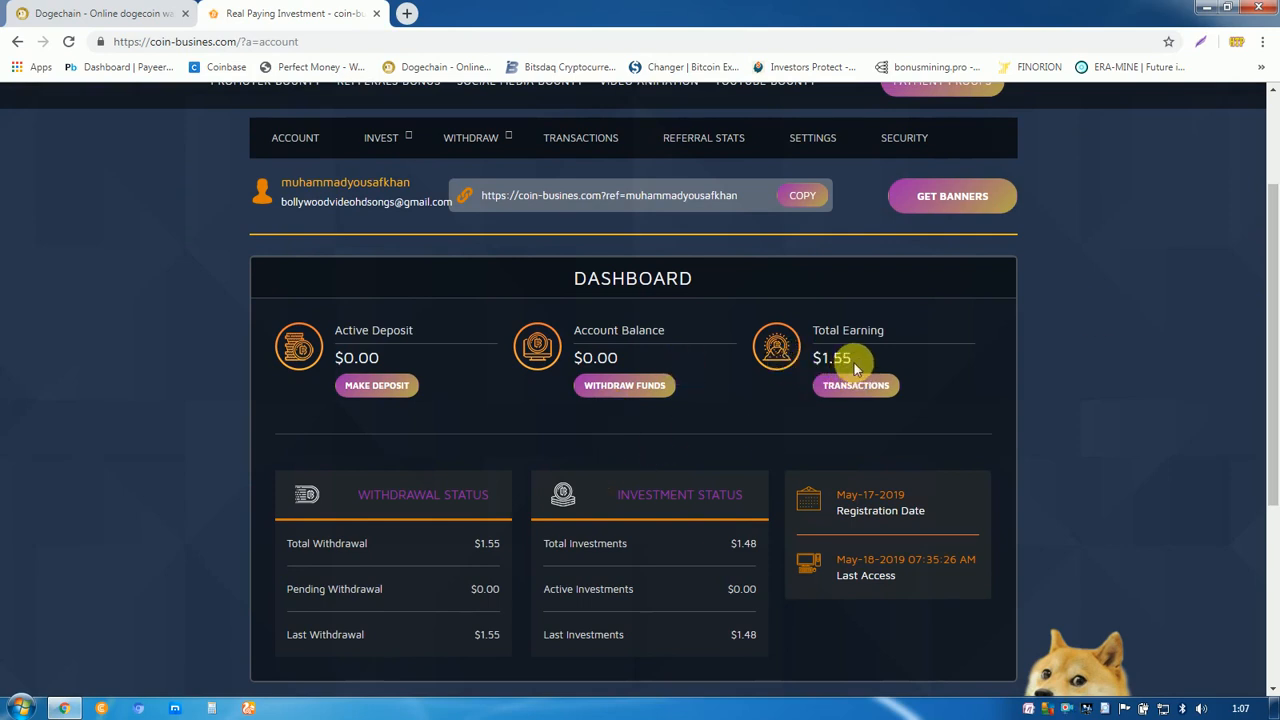
mouse_move(857, 399)
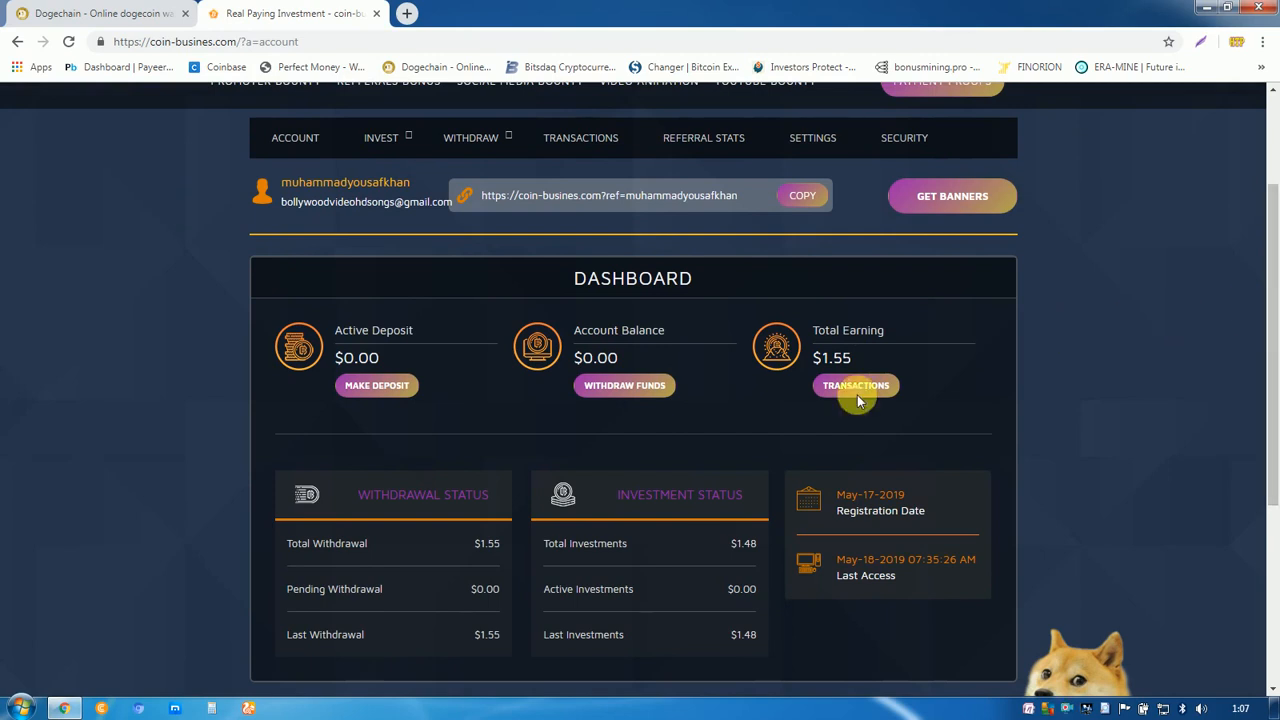
mouse_move(417, 411)
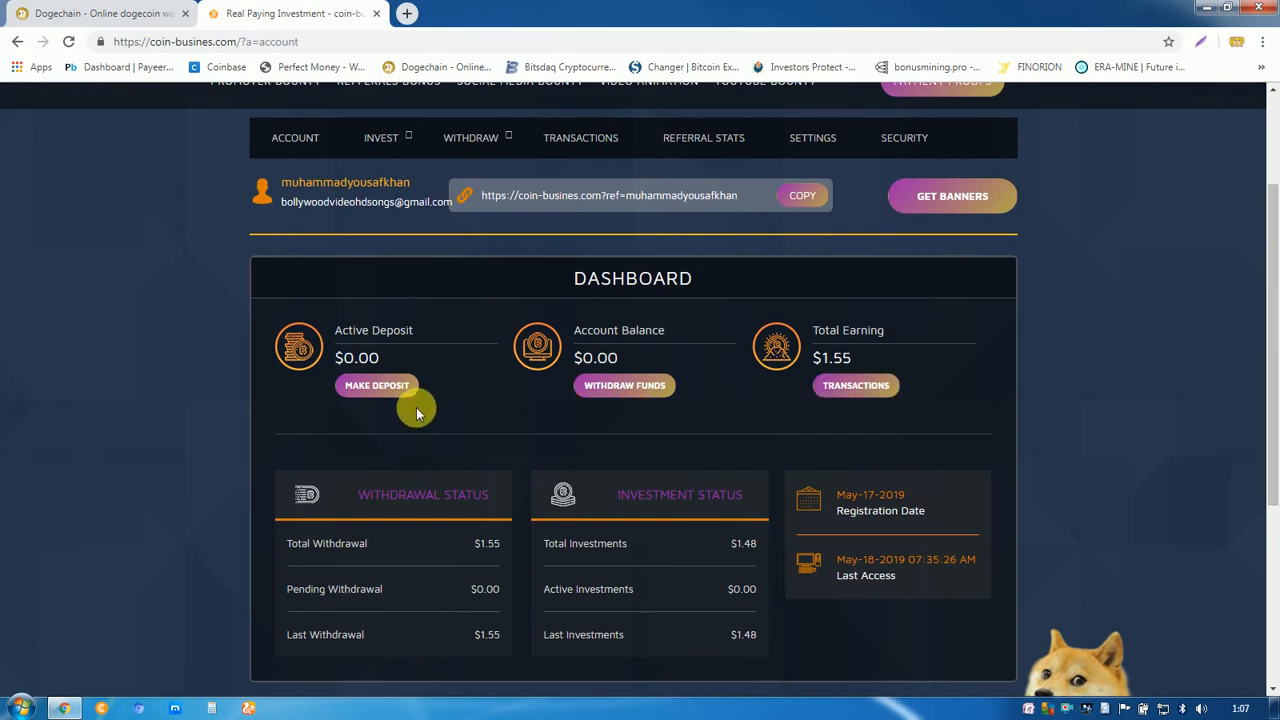
mouse_move(497, 443)
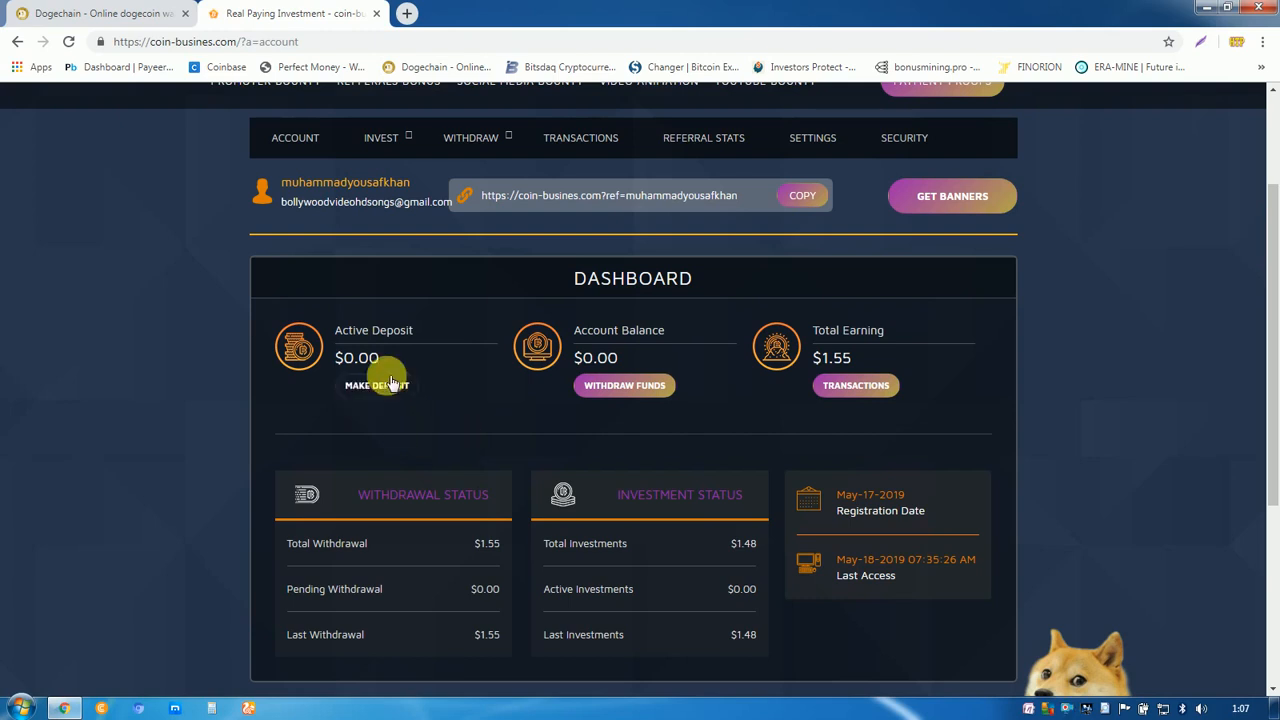
Switch to the Dogechain tab showing the wallet's last ten transactions and DOGE amounts.
click(100, 13)
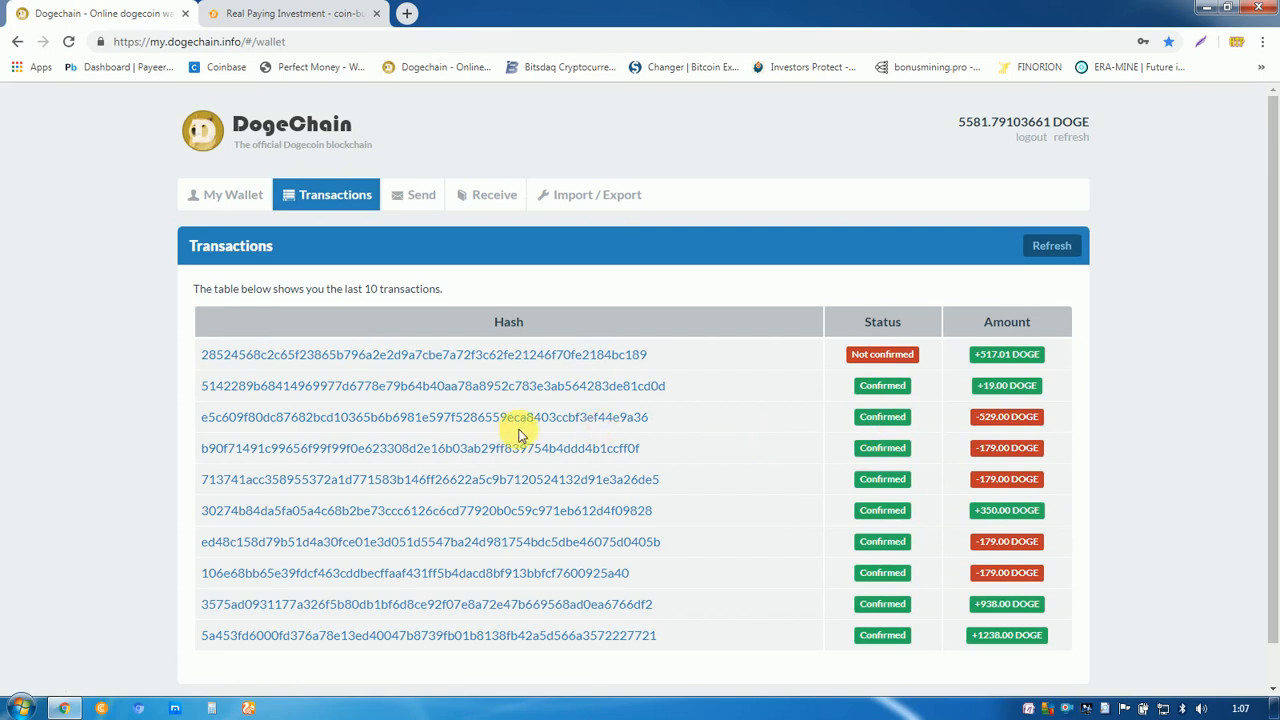
mouse_move(986, 430)
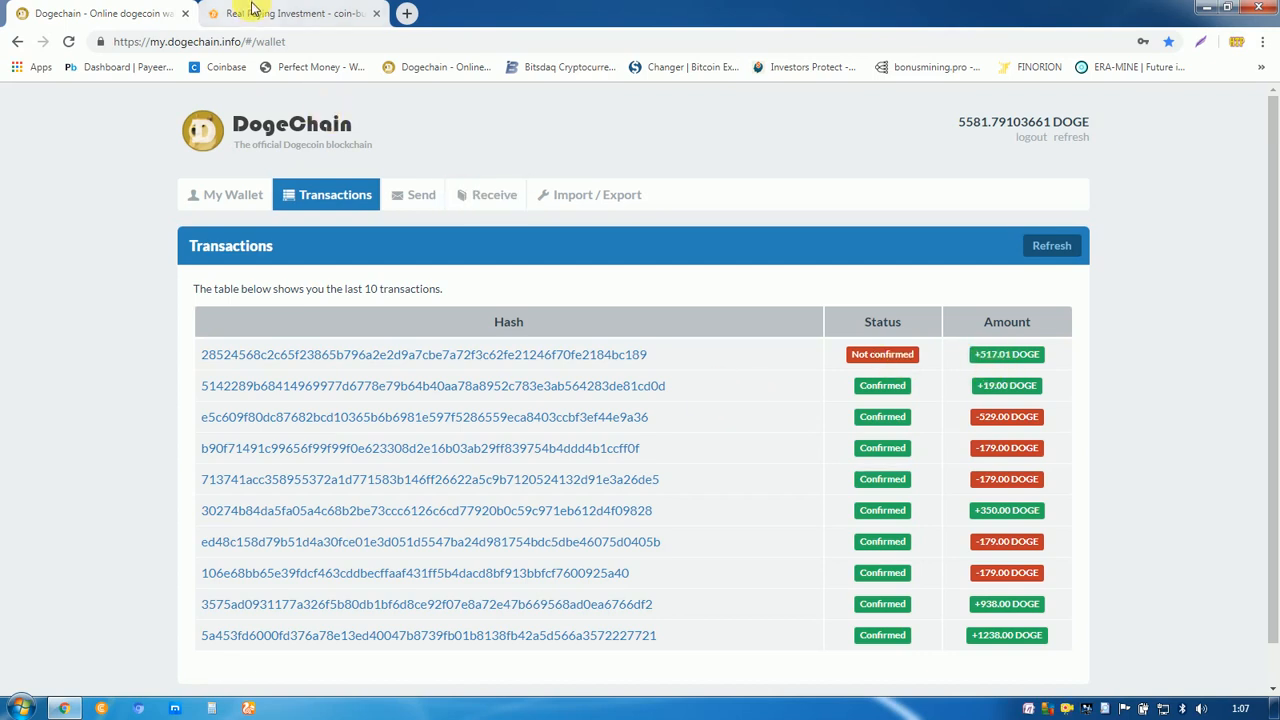
Switch back to coin-busines.com and scroll the dashboard: $0.00 deposit and balance, $1.55 earning.
click(290, 13)
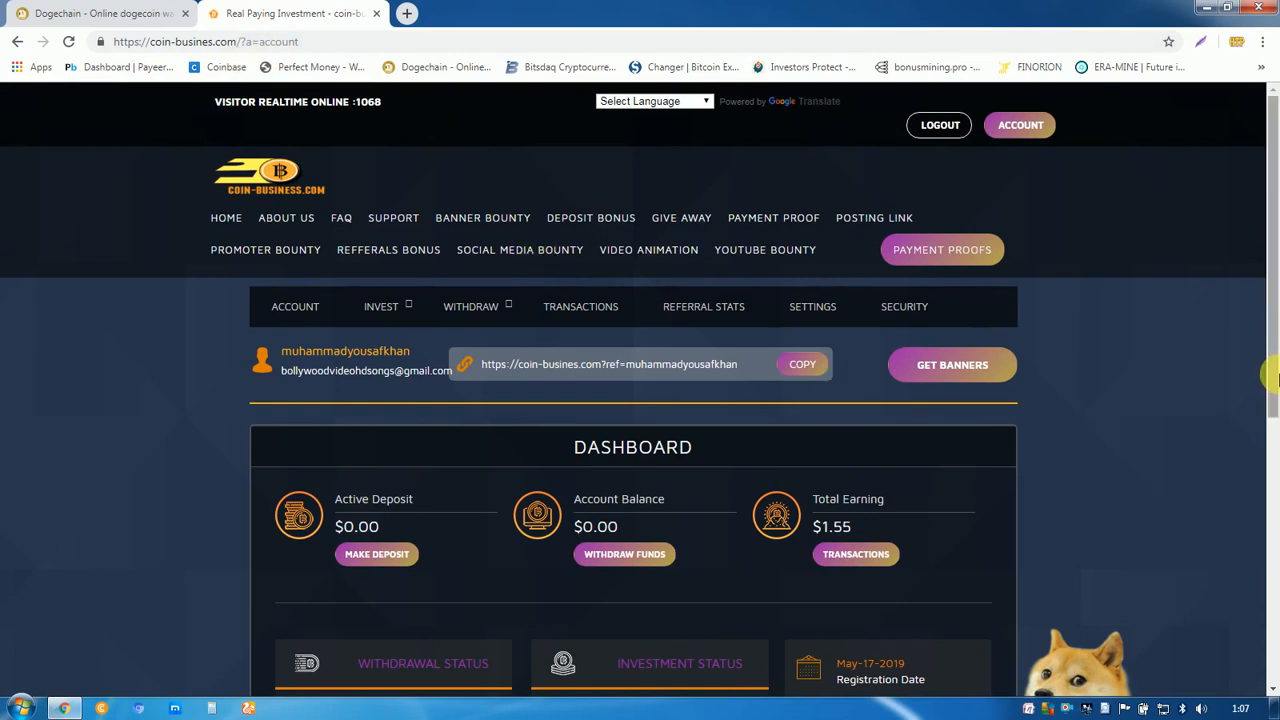
scroll(down, 3)
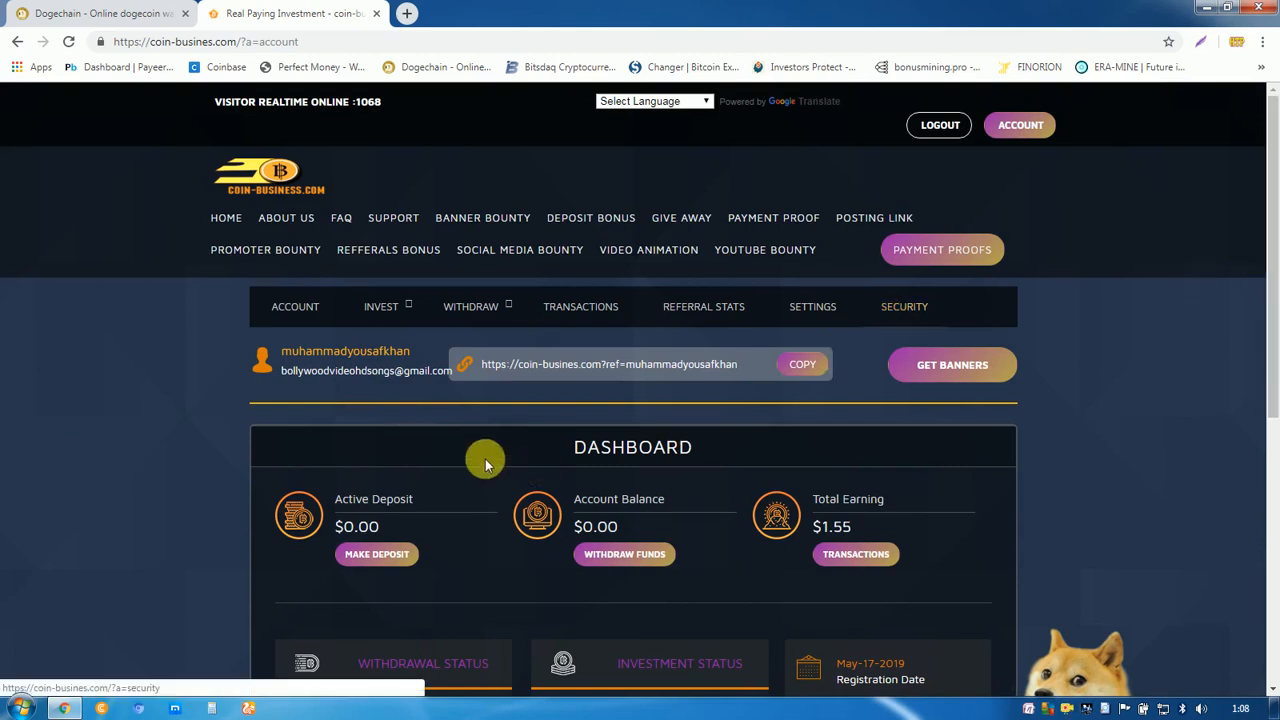
mouse_move(707, 436)
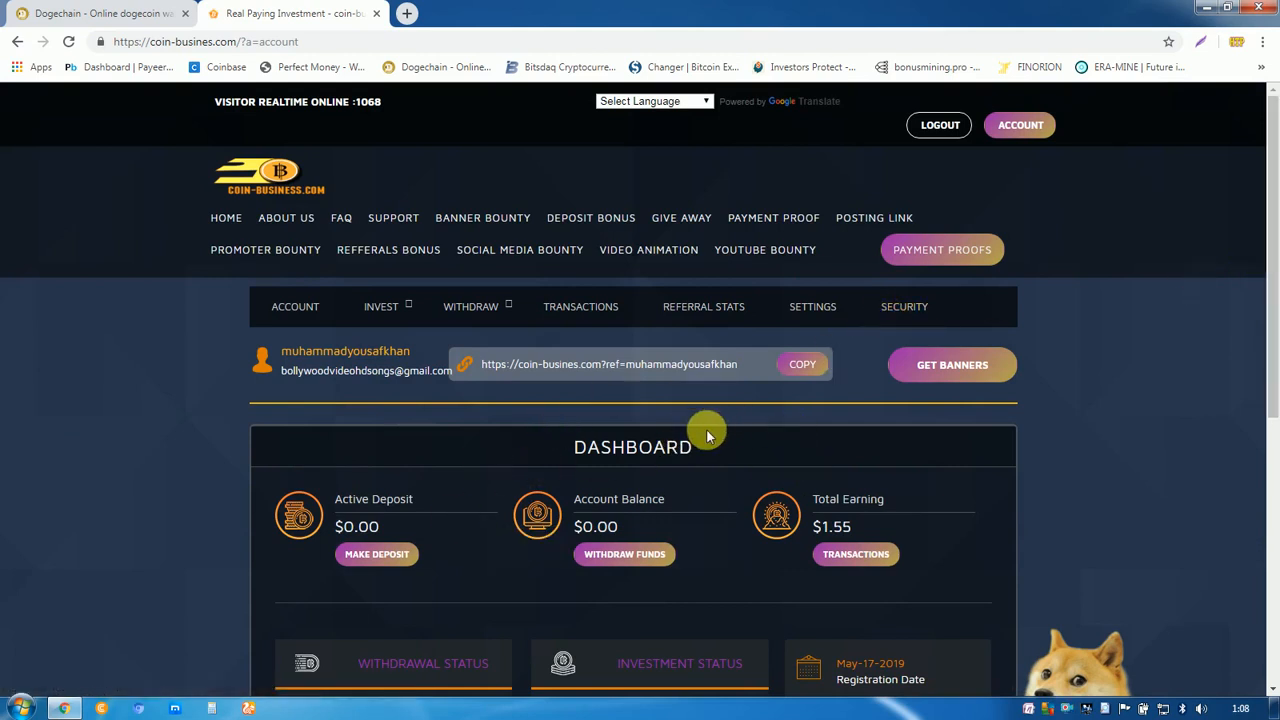
mouse_move(1273, 345)
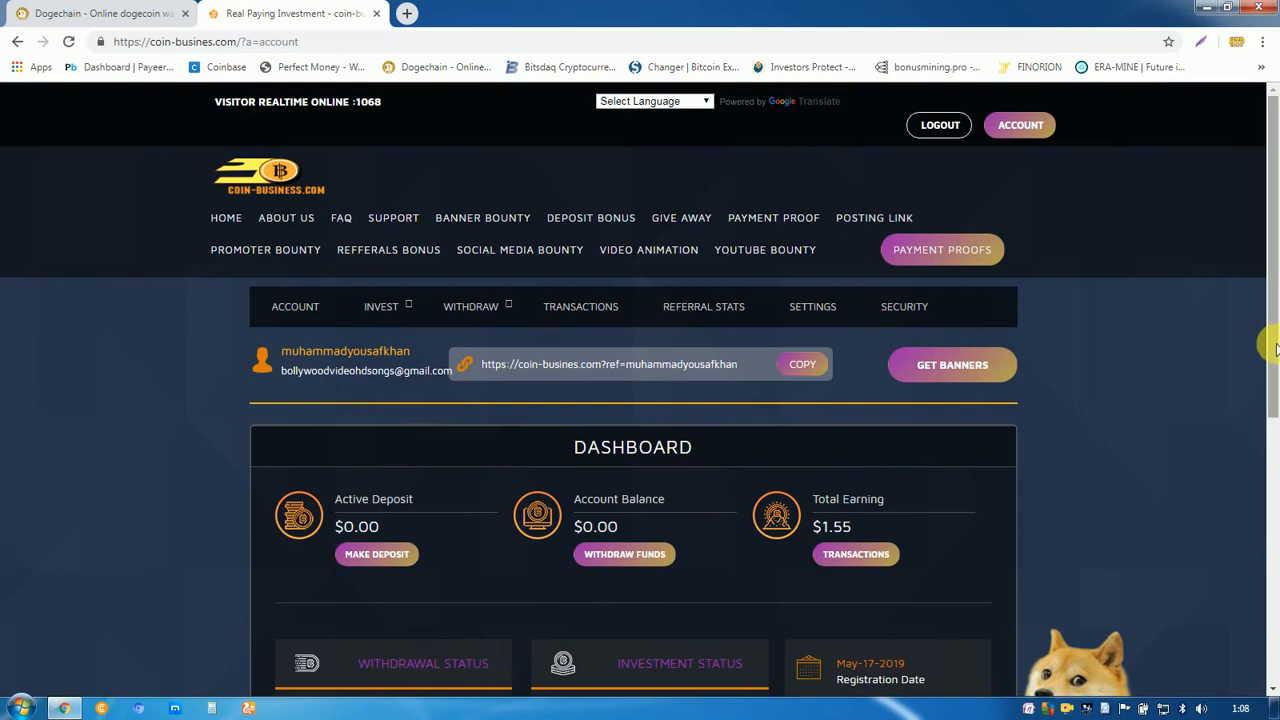
mouse_move(307, 451)
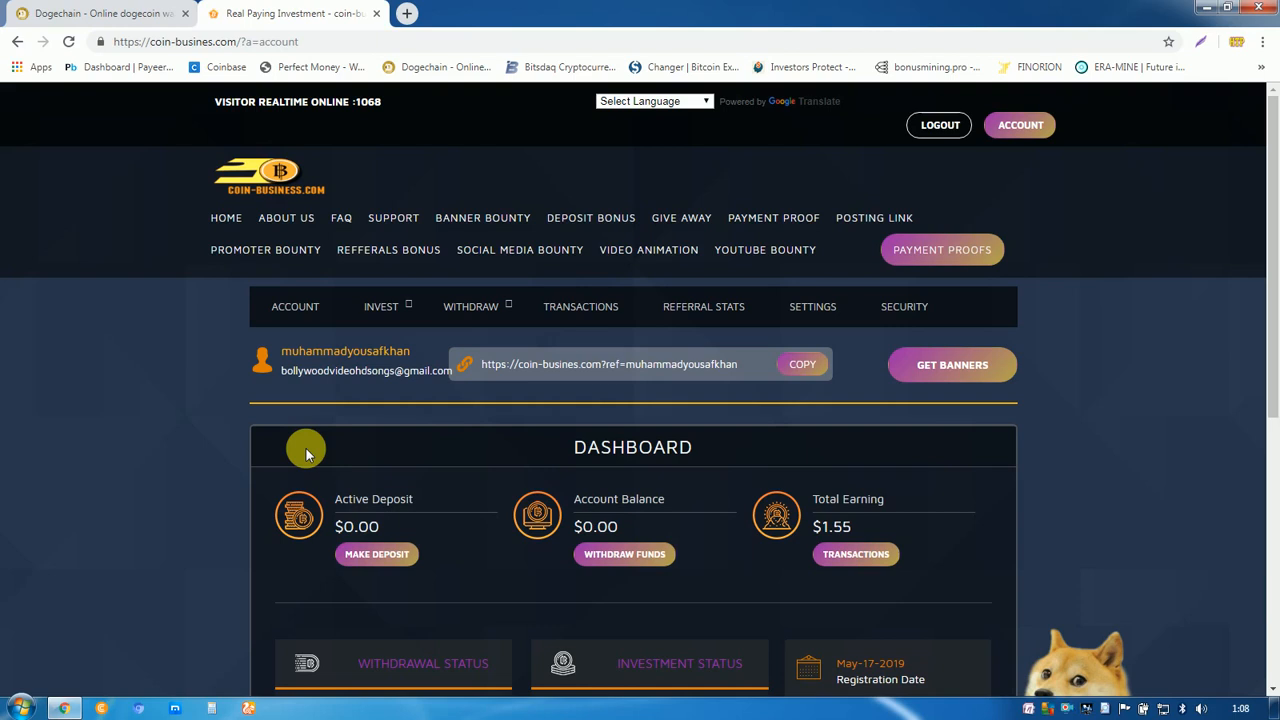
mouse_move(22, 188)
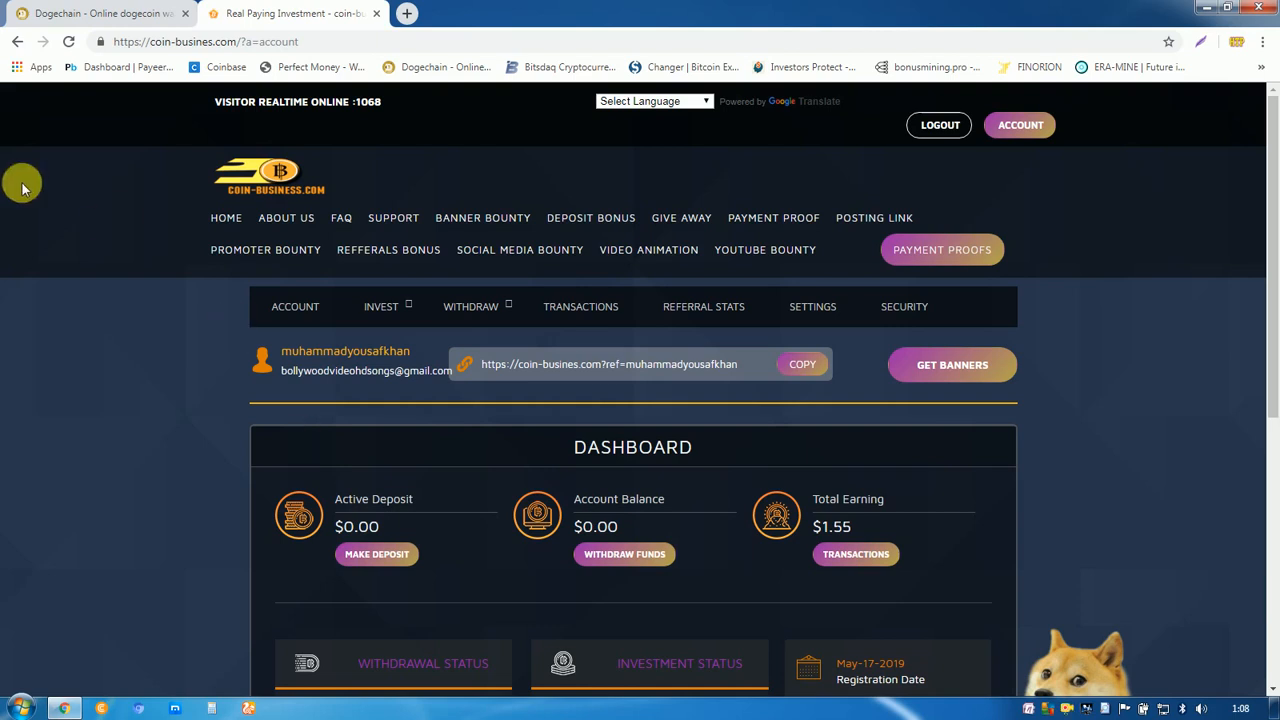
mouse_move(90, 8)
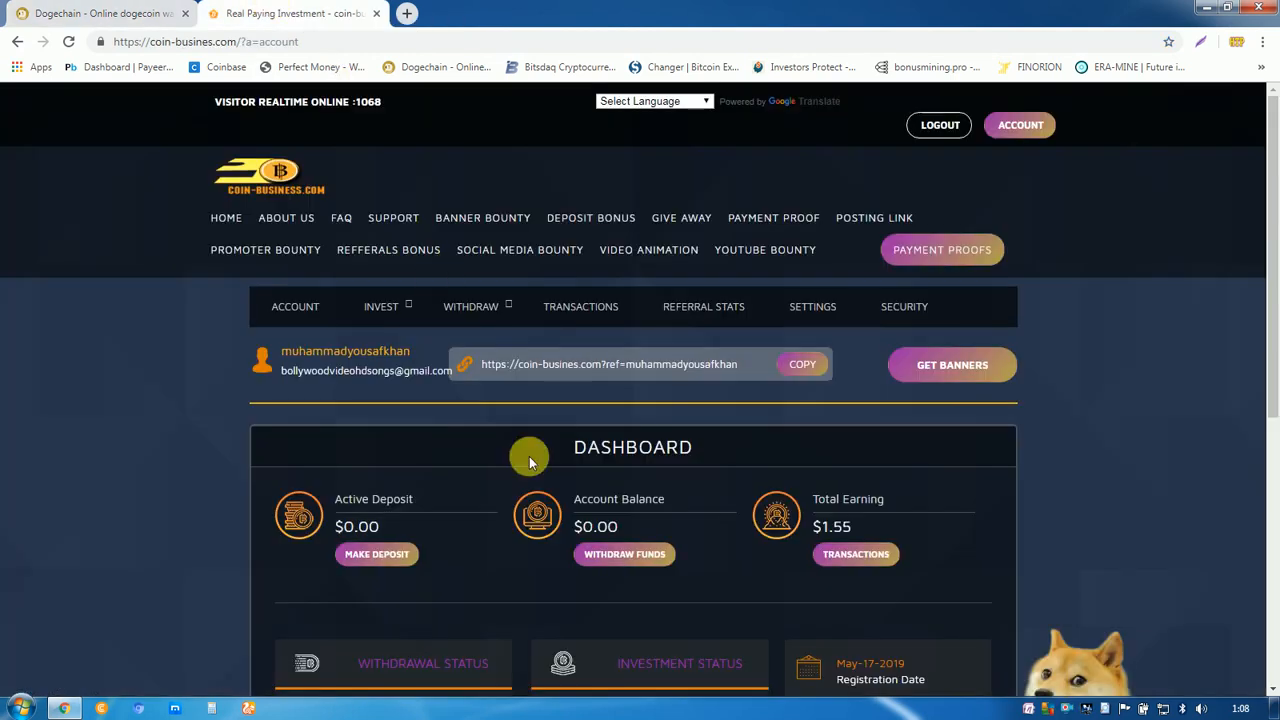
scroll(down, 3)
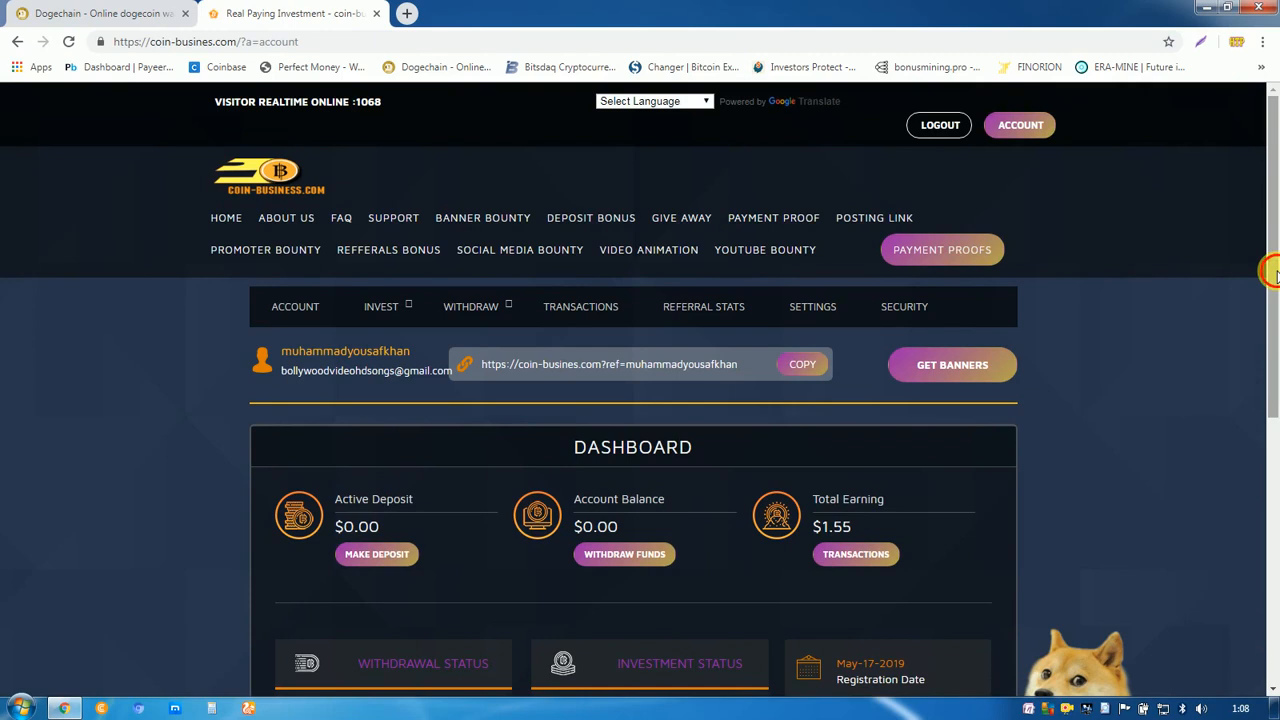
scroll(down, 3)
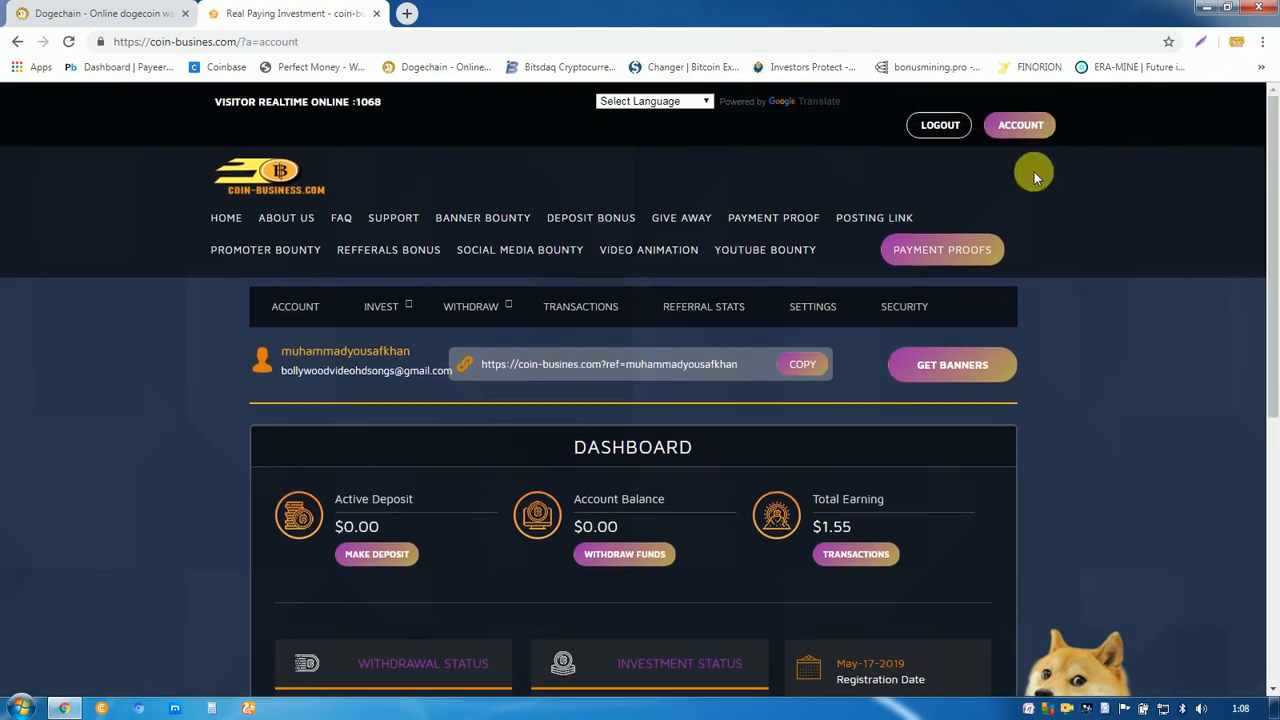
mouse_move(658, 453)
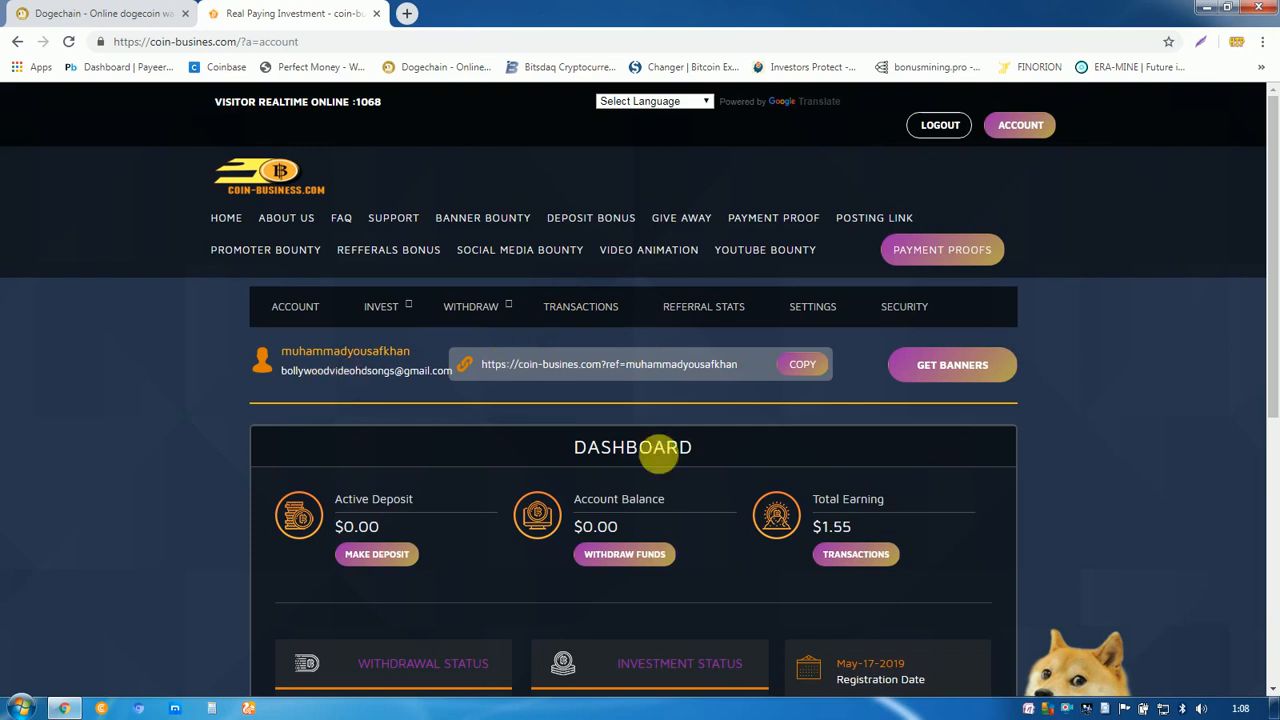